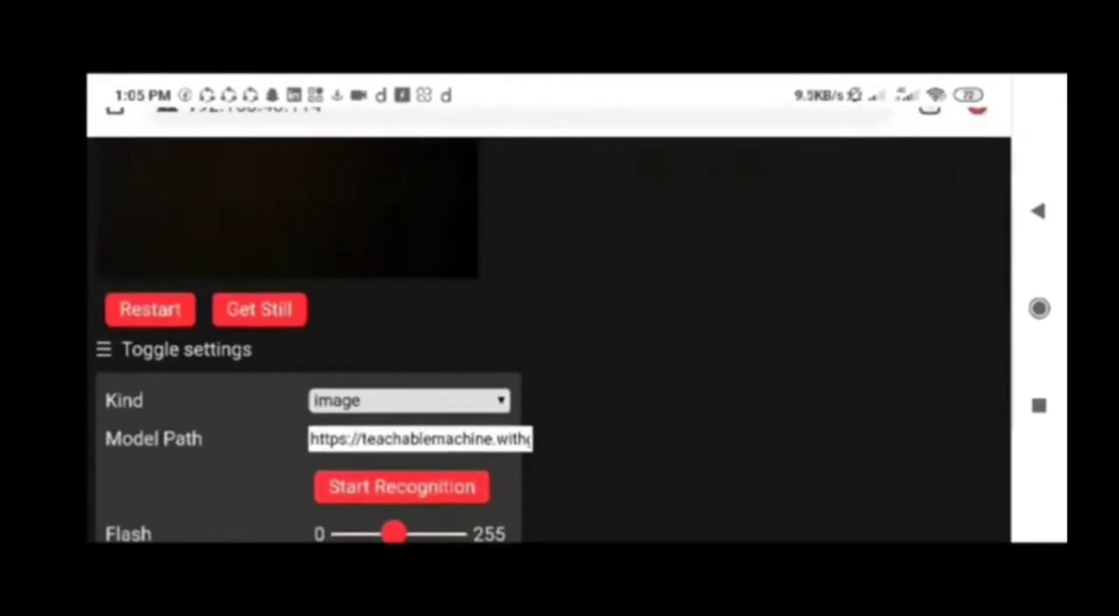
Start recognition streaming using the entered Teachable Machine image model path
left_click(402, 487)
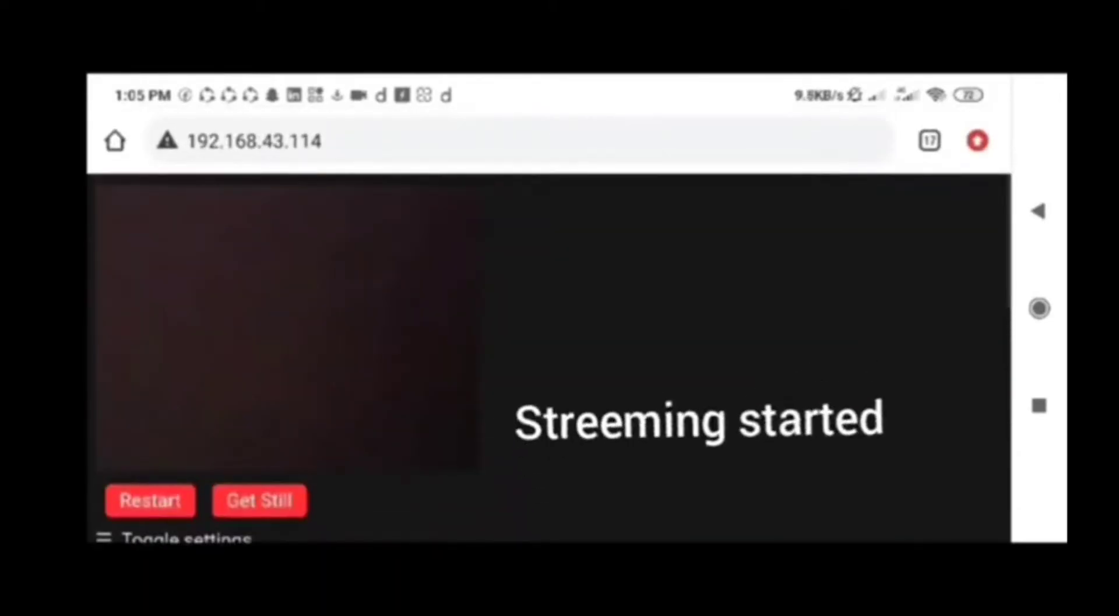